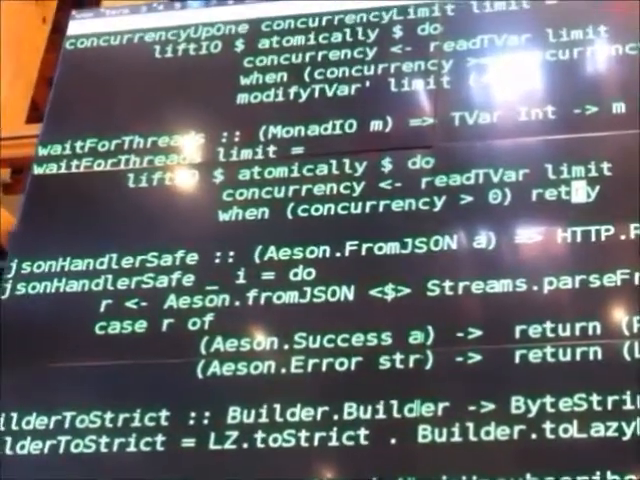
{"action": "scroll", "scroll_direction": "down", "scroll_amount": 3}
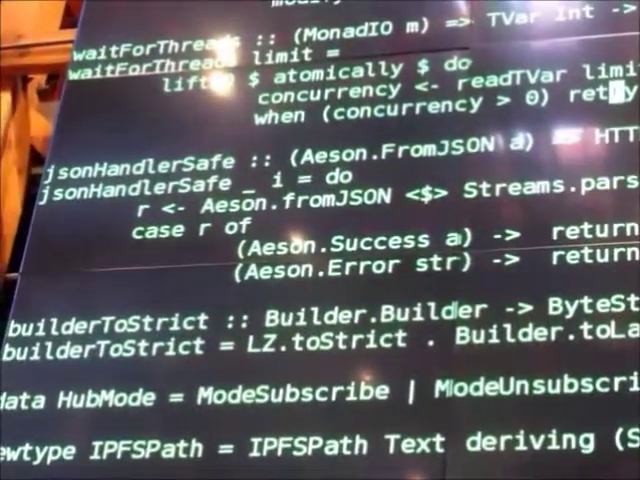